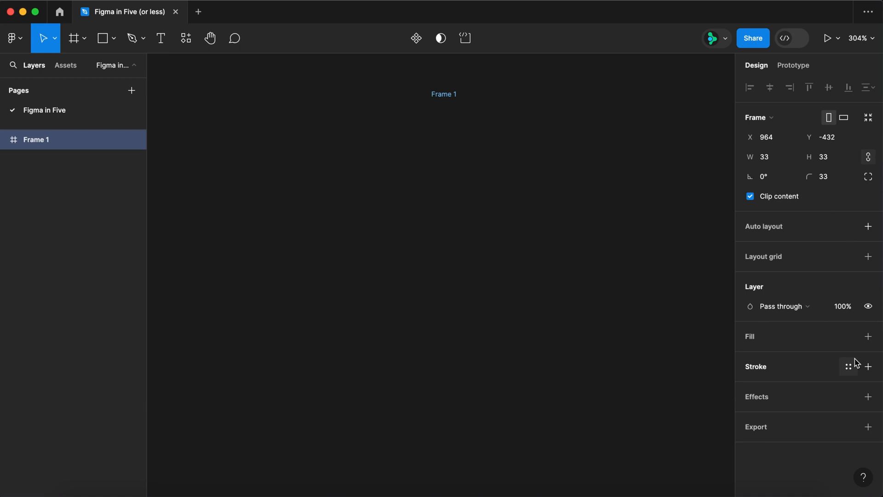
# Step: Give the circle a white FFFFFF outline, rename it Default, and start a text label for the '?'
pyautogui.click(868, 366)
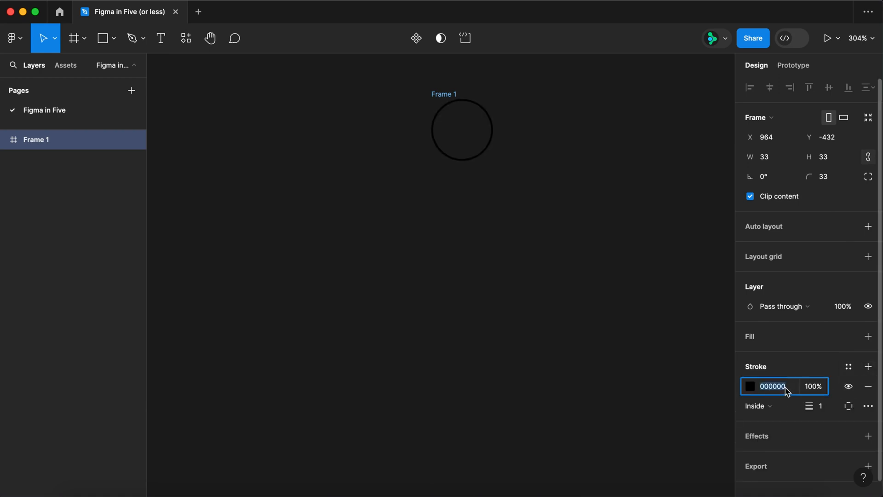
pyautogui.write('FFFFFF')
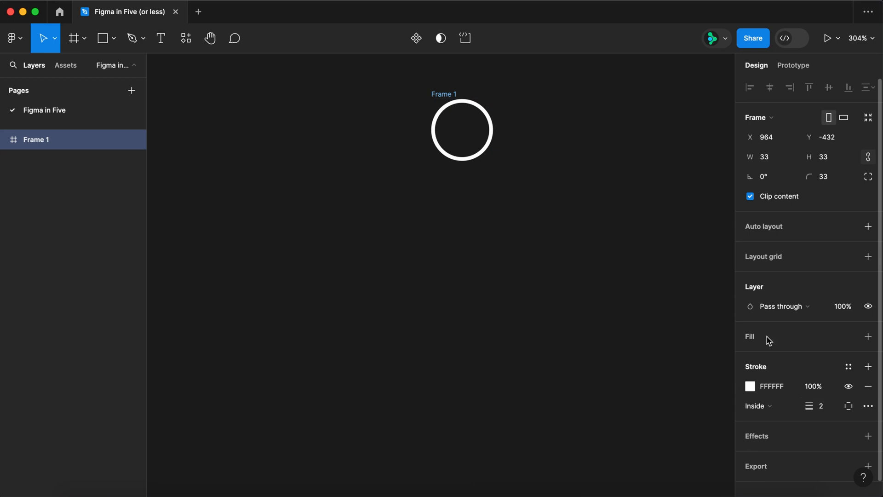
pyautogui.click(443, 94)
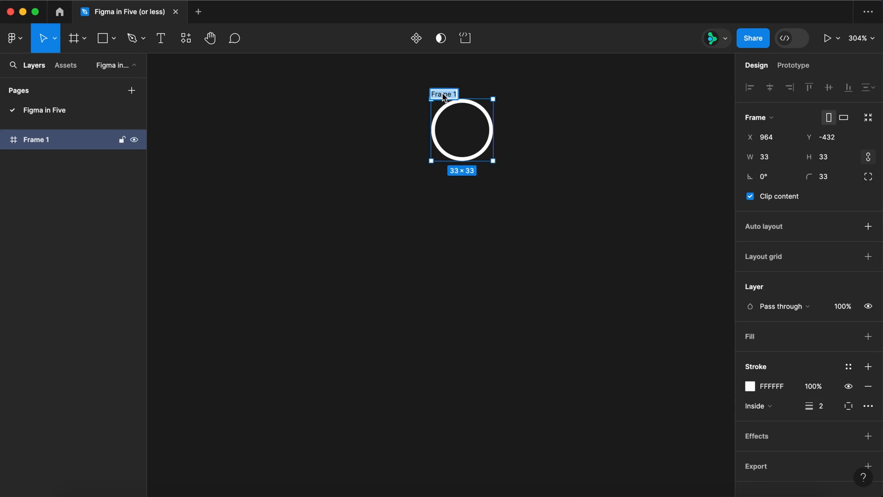
pyautogui.write('Default')
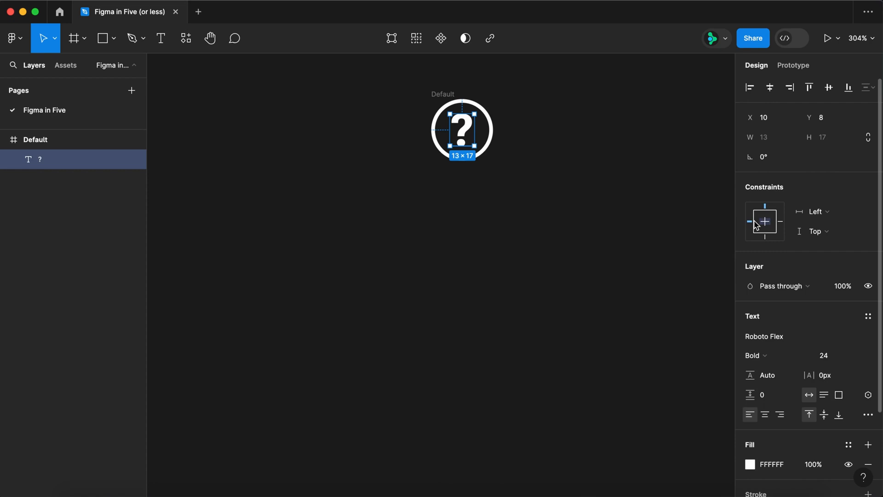
pyautogui.click(764, 221)
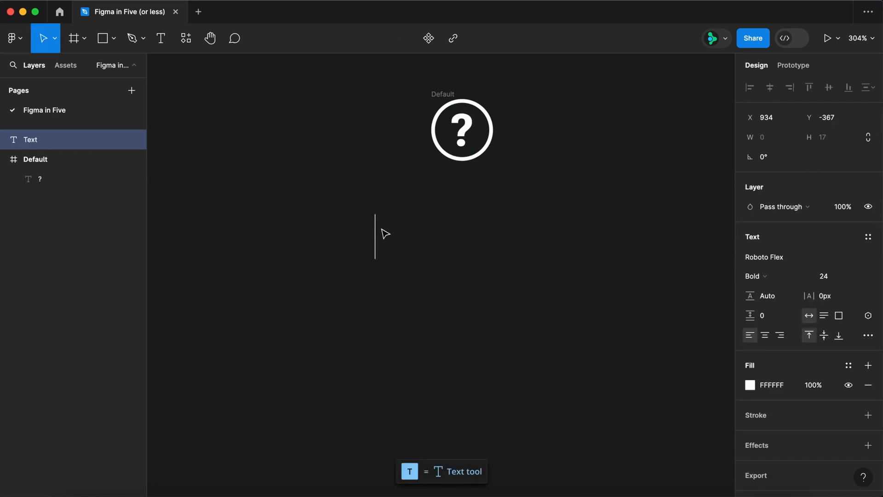
# Step: Write 'Helpful tips' in Regular weight and wrap it in an auto-layout frame
pyautogui.write('Helpful')
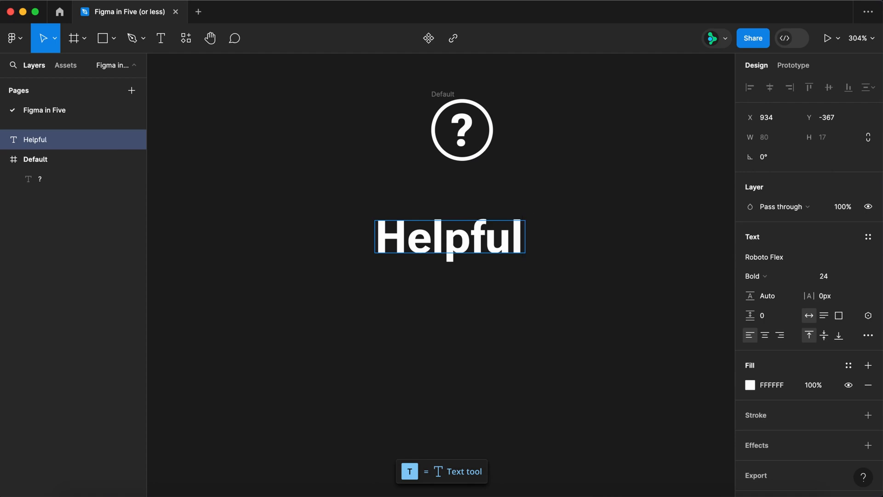
pyautogui.write('tips')
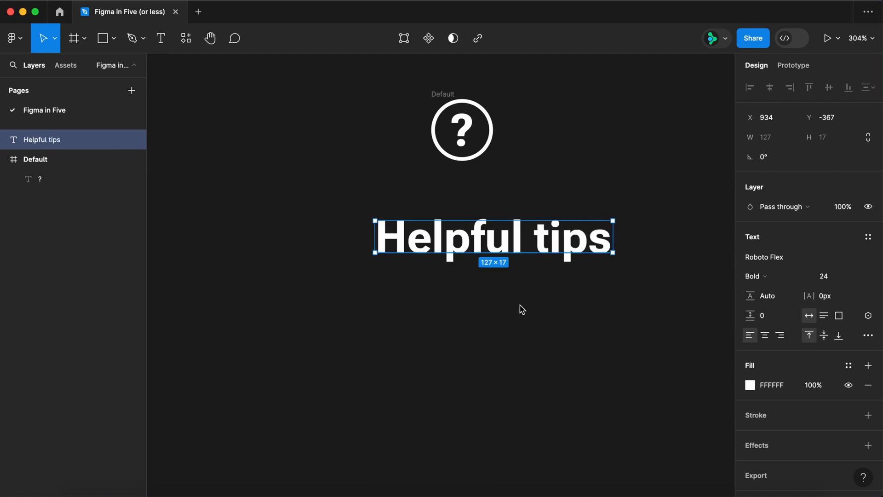
pyautogui.click(756, 276)
pyautogui.write('12')
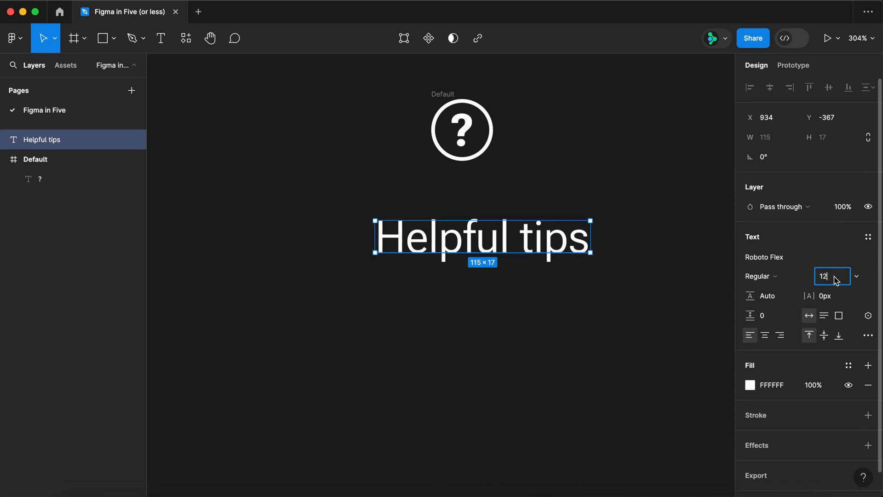
pyautogui.press('Shift+A')
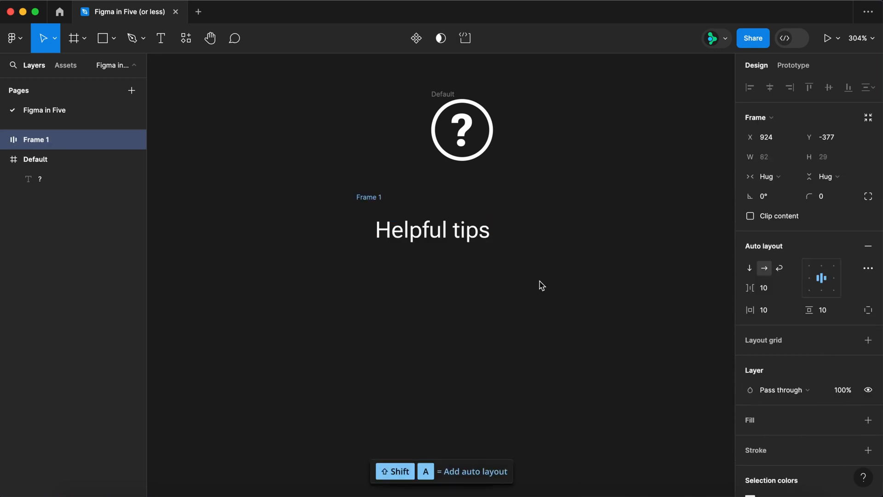
# Step: Rename the frame Bubble and colour its label dark 333333
pyautogui.click(763, 288)
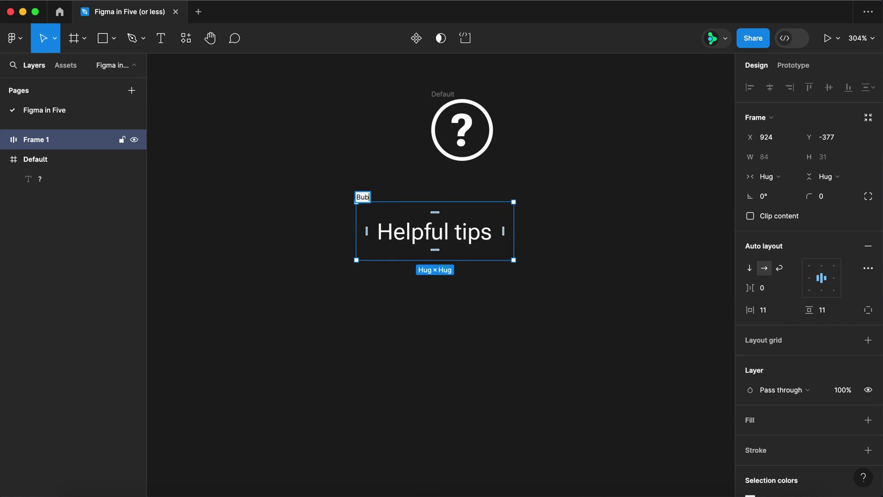
pyautogui.write('Bubble')
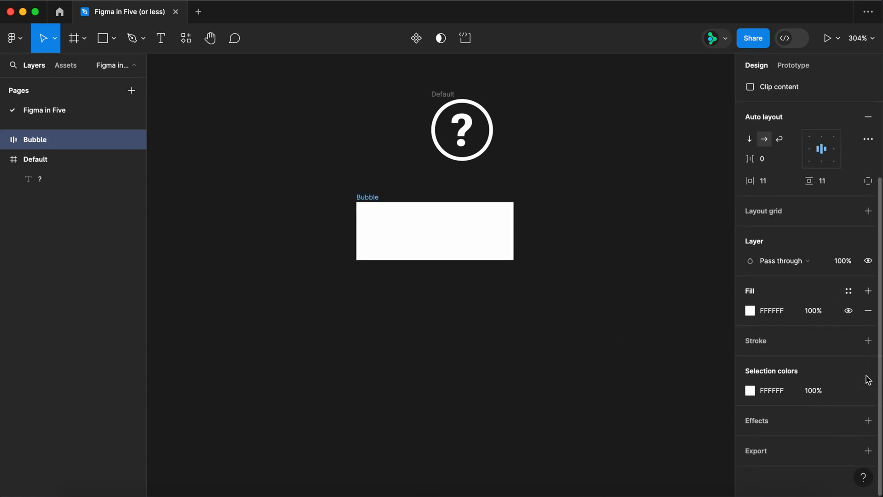
pyautogui.click(868, 340)
pyautogui.write('Helpful tips')
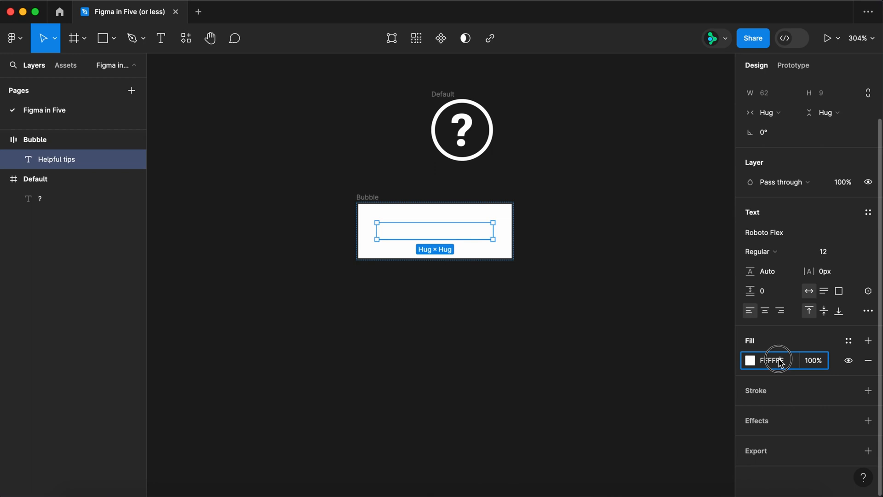
pyautogui.write('333333')
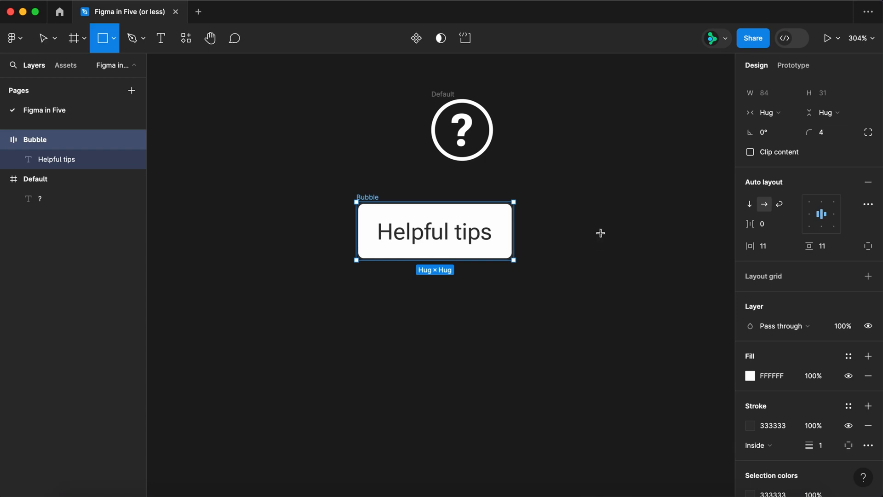
# Step: Draw a small square, rotate it 45° into a diamond with per-side outline, and wrap it in an auto-layout frame
pyautogui.moveTo(574, 220); pyautogui.dragTo(607, 252)
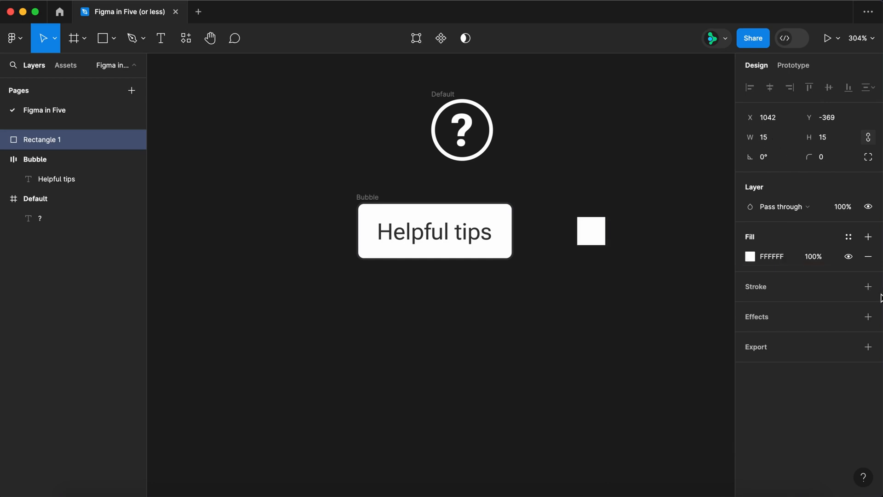
pyautogui.click(868, 286)
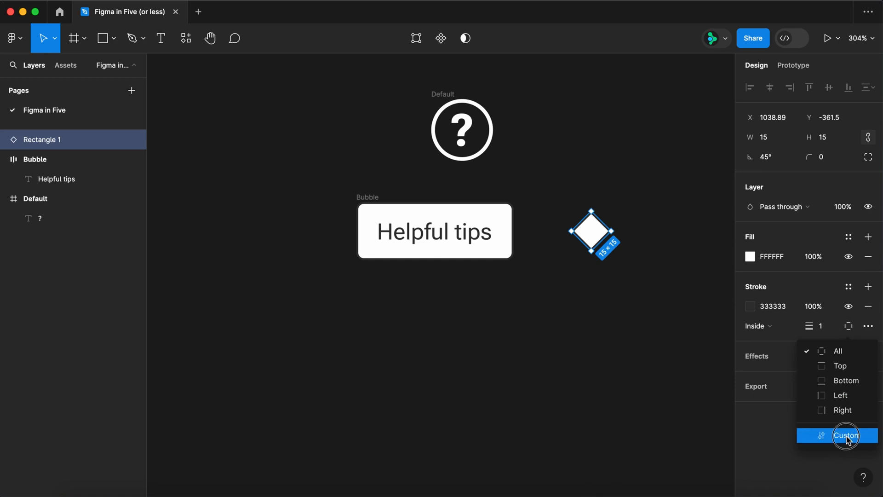
pyautogui.click(846, 435)
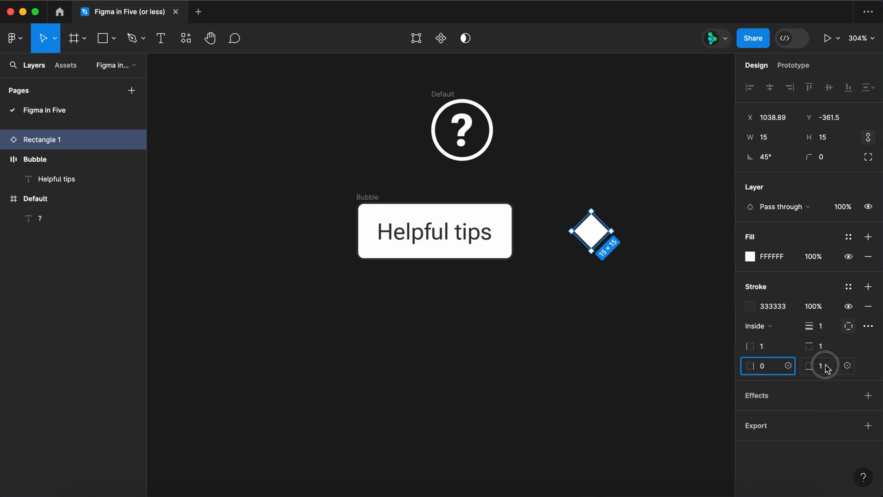
pyautogui.press('shift+a')
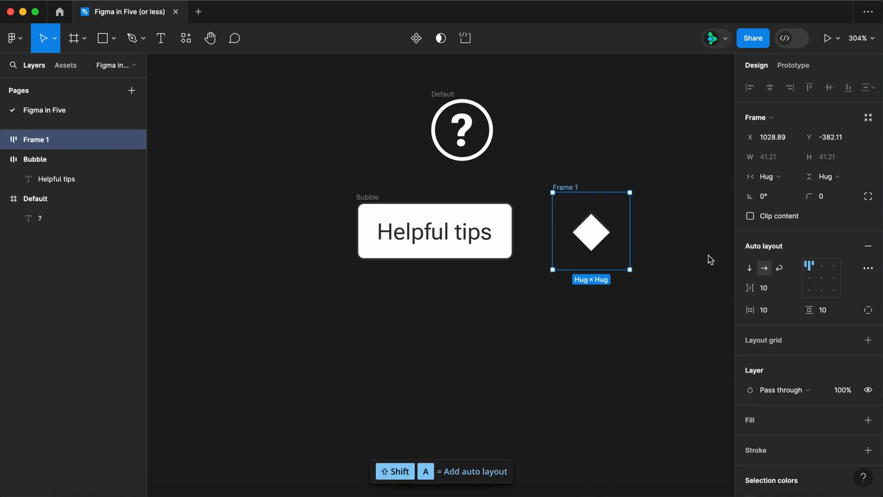
pyautogui.click(765, 288)
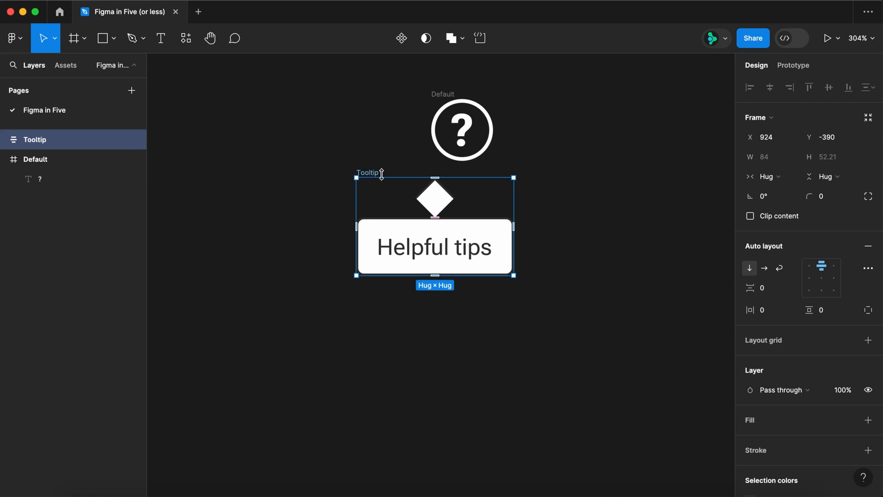
# Step: Overlap the diamond onto the bubble with negative spacing and reverse the stacking order
pyautogui.click(763, 288)
pyautogui.write('-10.9')
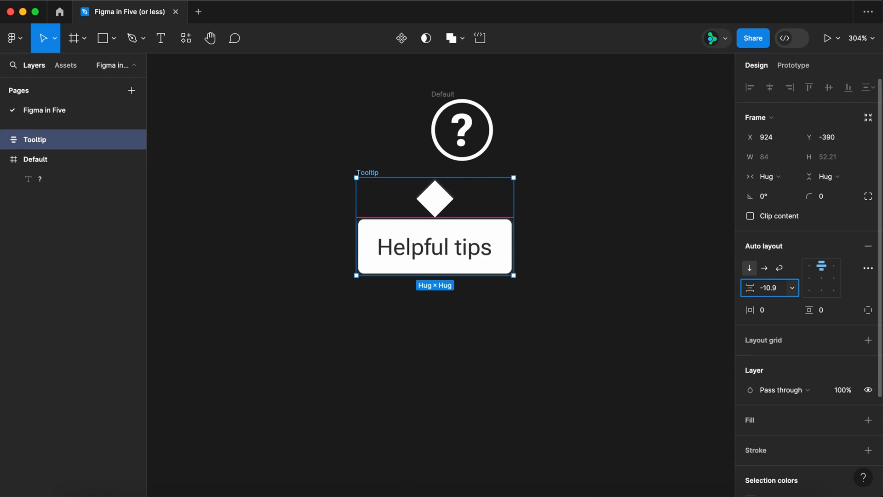
pyautogui.click(867, 268)
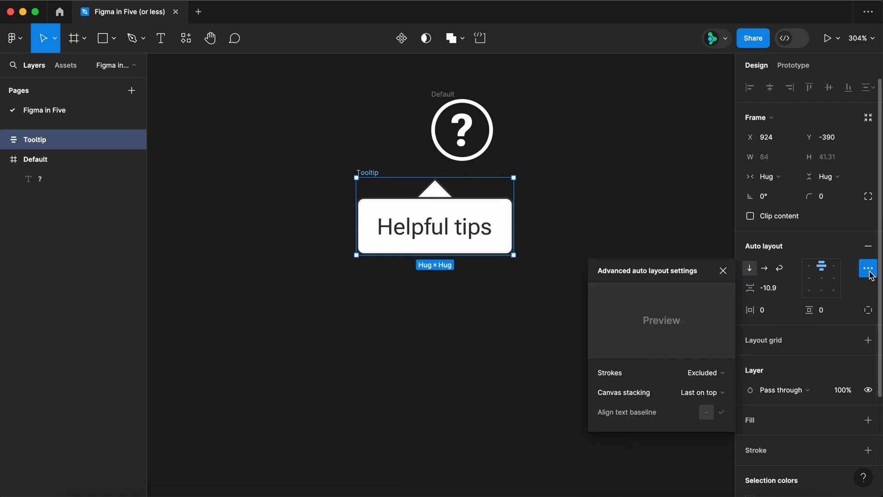
pyautogui.click(699, 392)
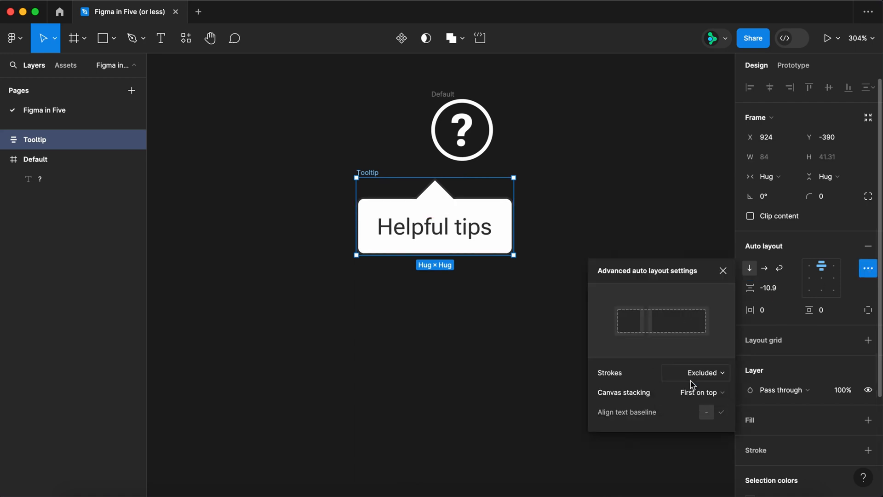
pyautogui.click(722, 271)
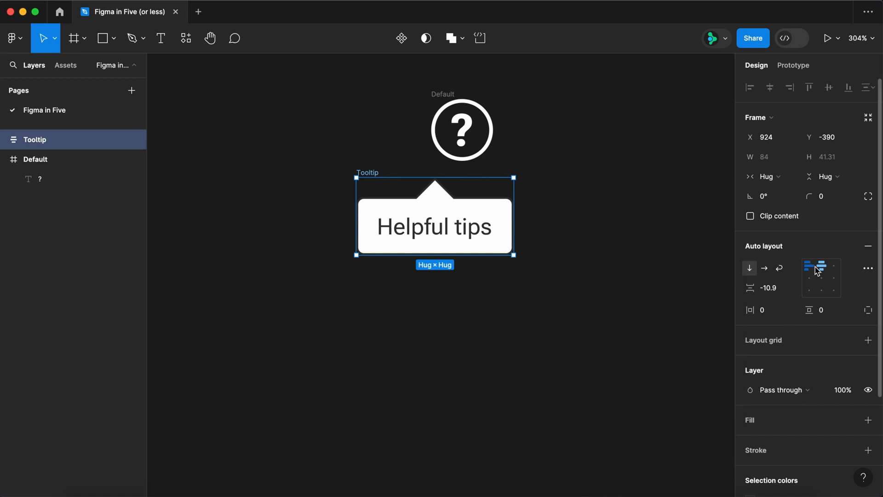
# Step: Shift the pointer along the bubble by setting auto-layout padding to 20 and 14
pyautogui.click(810, 270)
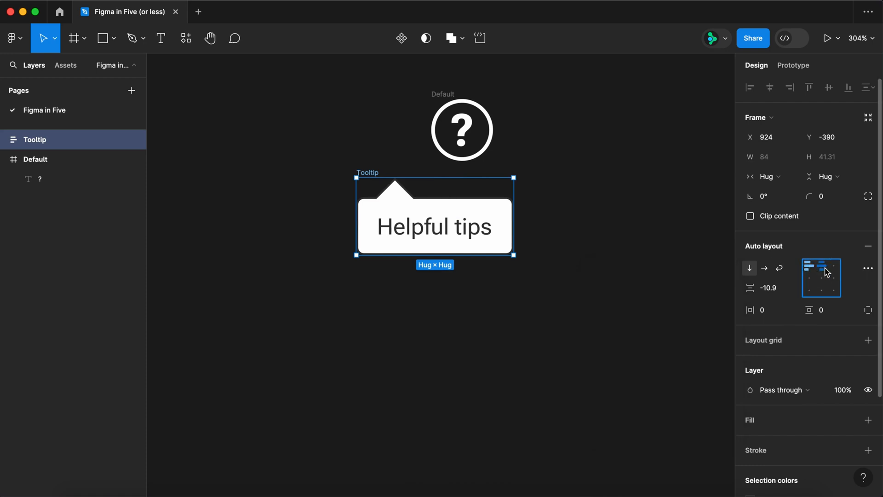
pyautogui.click(833, 268)
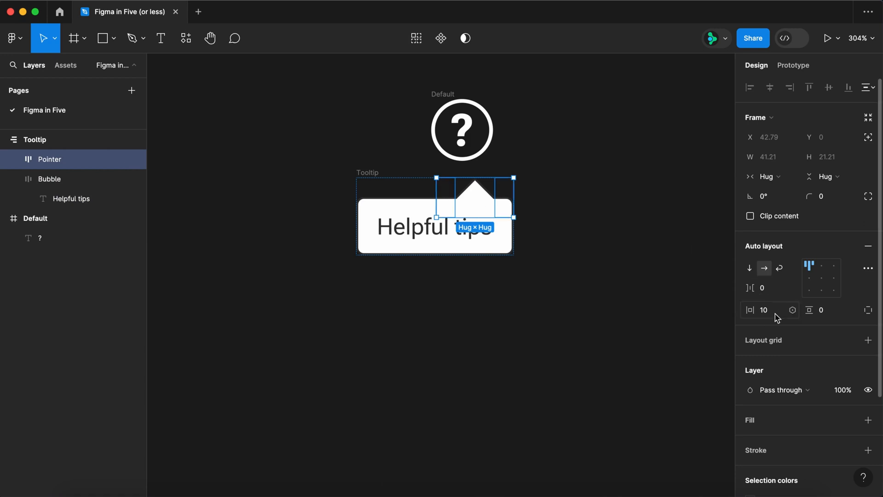
pyautogui.write('20')
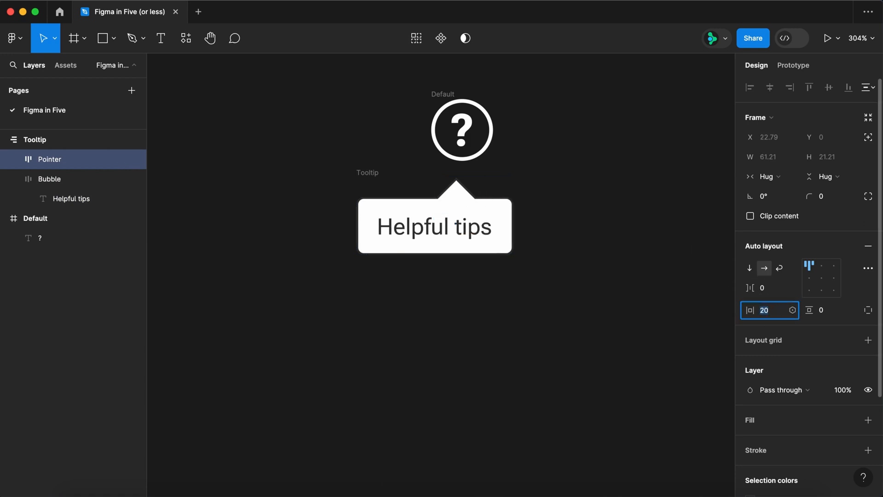
pyautogui.write('14')
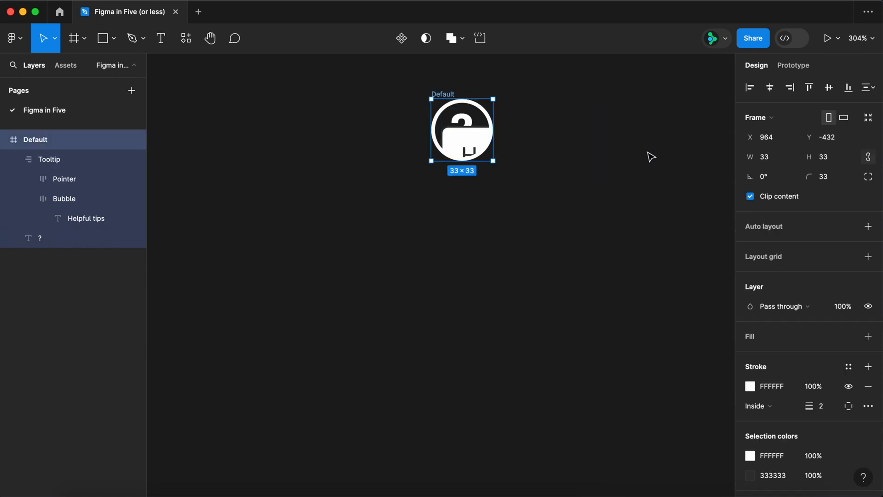
# Step: Unclip the icon frame so the tooltip shows, duplicate it as Hover, and reword the tooltip to 'Helpful Hints'
pyautogui.click(750, 195)
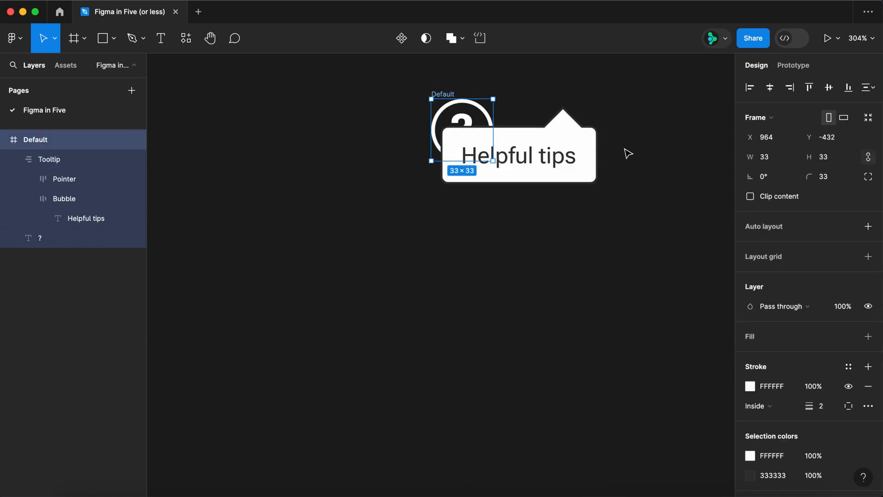
pyautogui.click(48, 159)
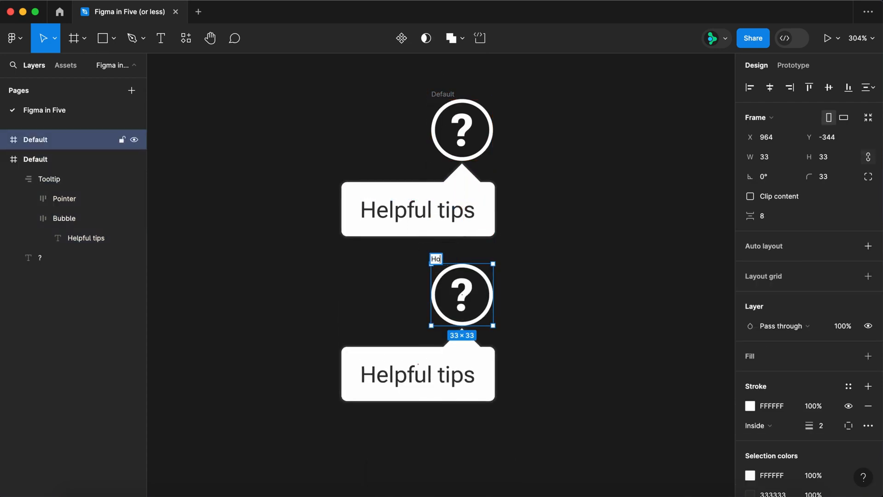
pyautogui.write('Hover')
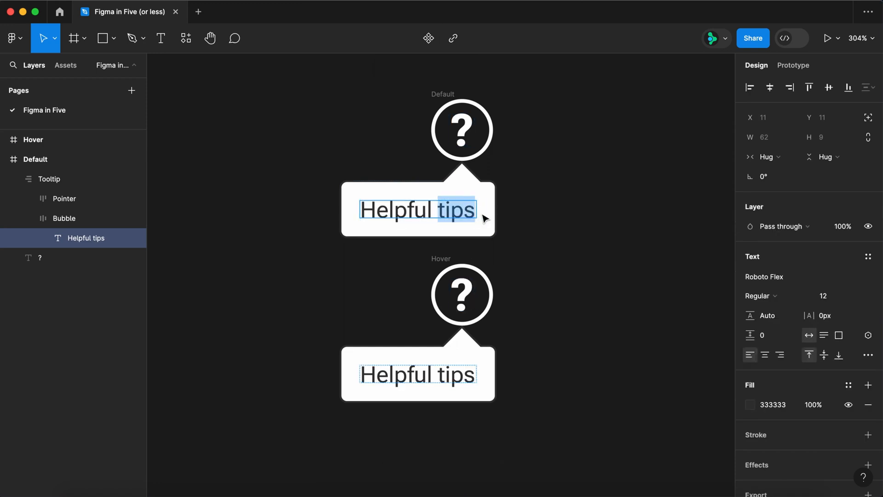
pyautogui.write('Helpful Hints')
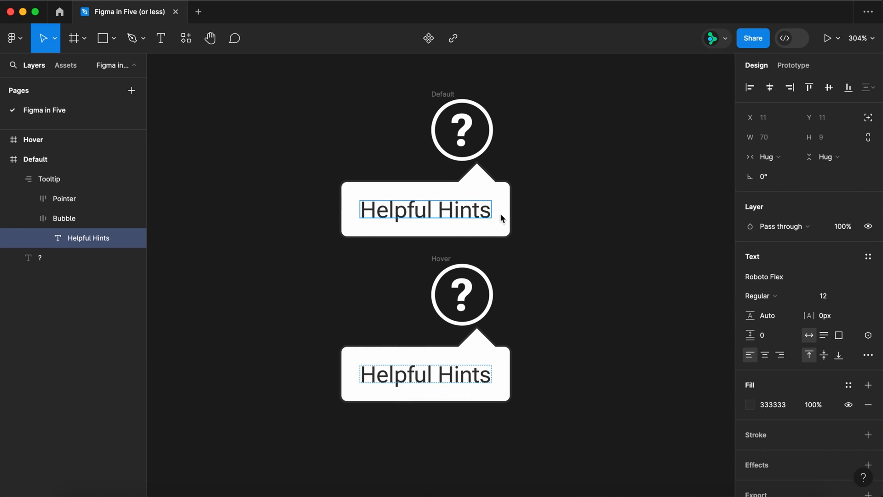
pyautogui.click(49, 179)
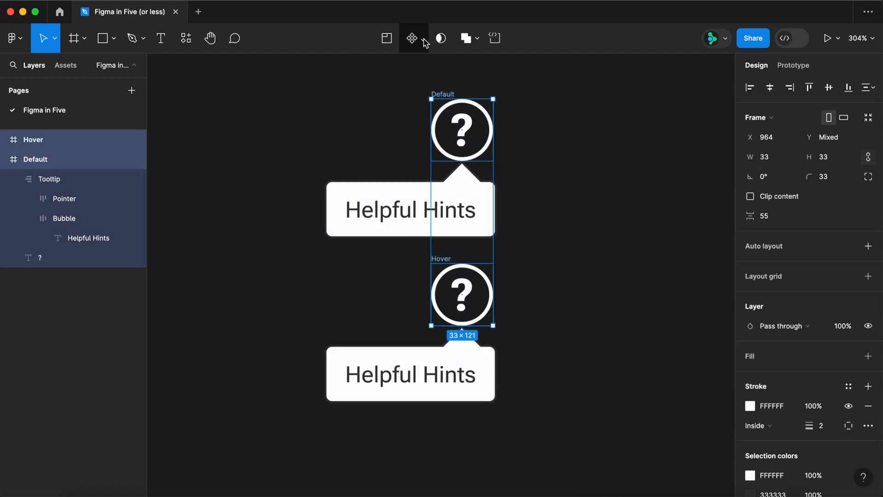
# Step: Create a component set from both frames, enlarge it to fit the tooltips, and select the Default variant
pyautogui.click(413, 37)
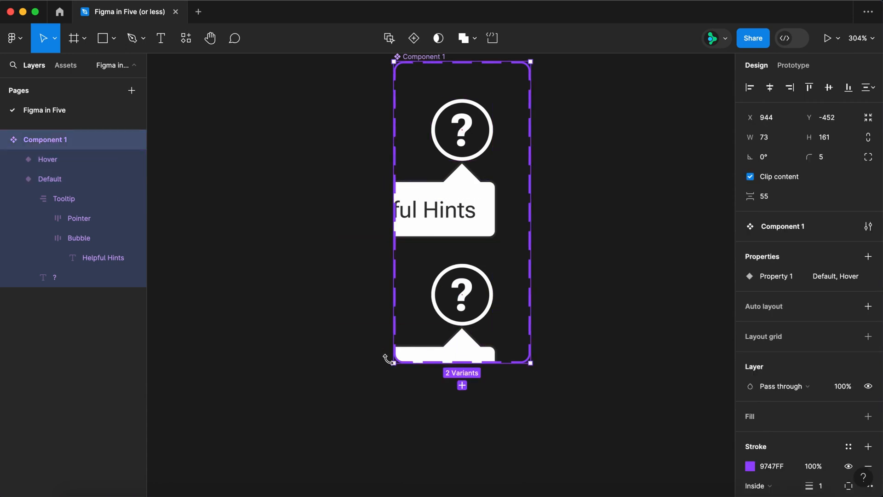
pyautogui.moveTo(390, 362); pyautogui.dragTo(302, 423)
pyautogui.write('Icon')
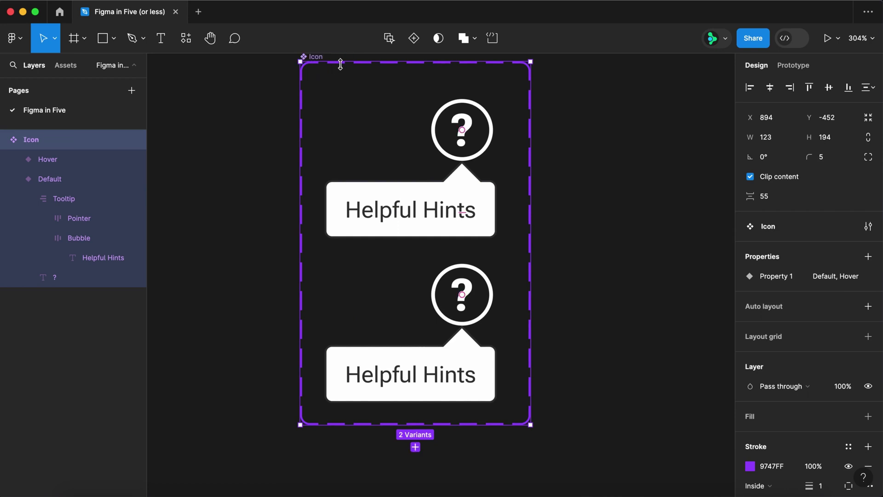
pyautogui.click(49, 179)
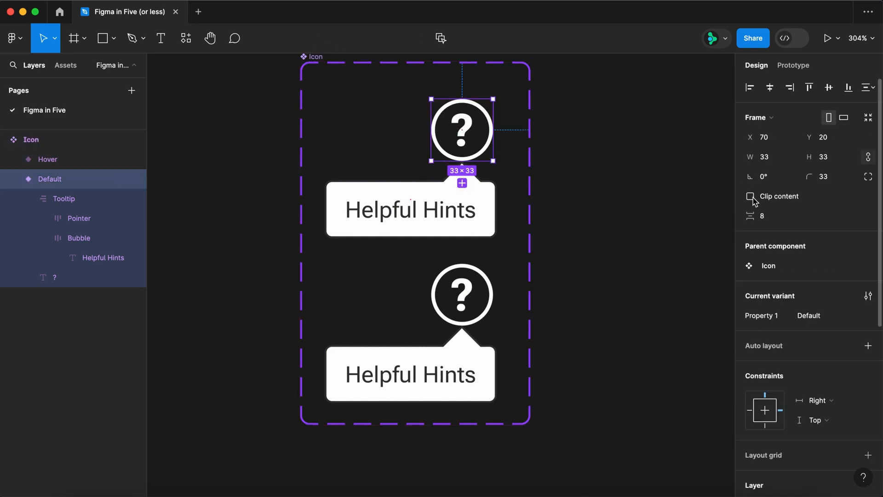
pyautogui.click(793, 65)
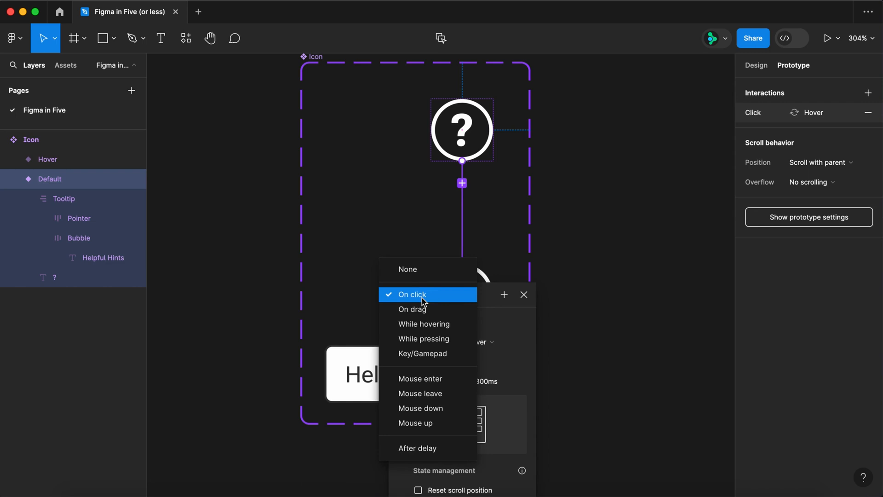
# Step: Set the Default-to-Hover interaction to trigger while hovering with smart animate
pyautogui.click(424, 324)
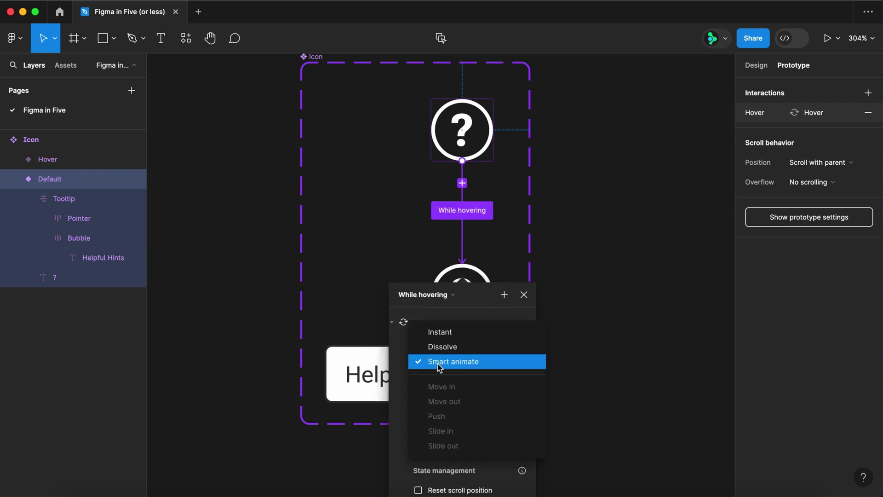
pyautogui.click(524, 294)
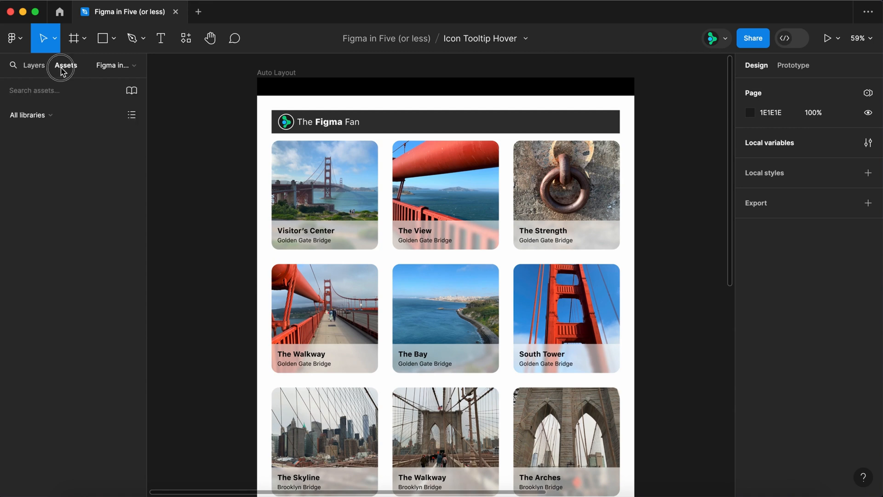
# Step: Drop the Icon component from Assets into the header and launch the prototype to test its hover tooltip
pyautogui.click(66, 65)
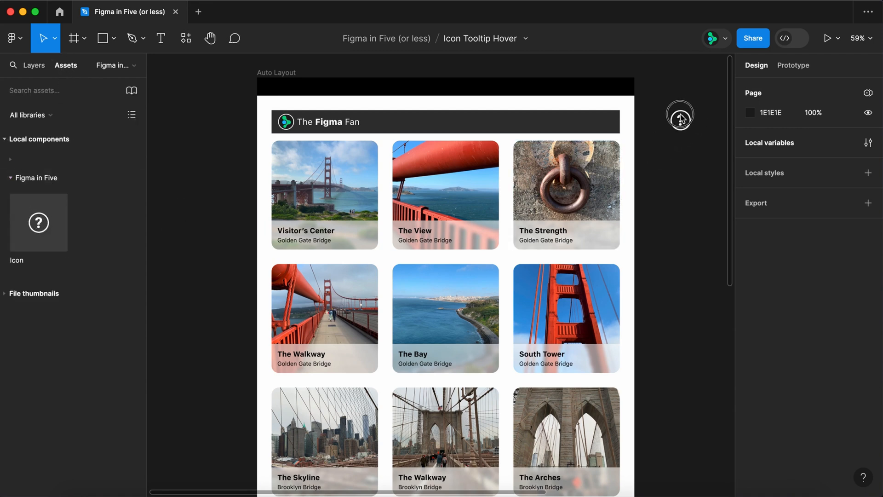
pyautogui.click(614, 122)
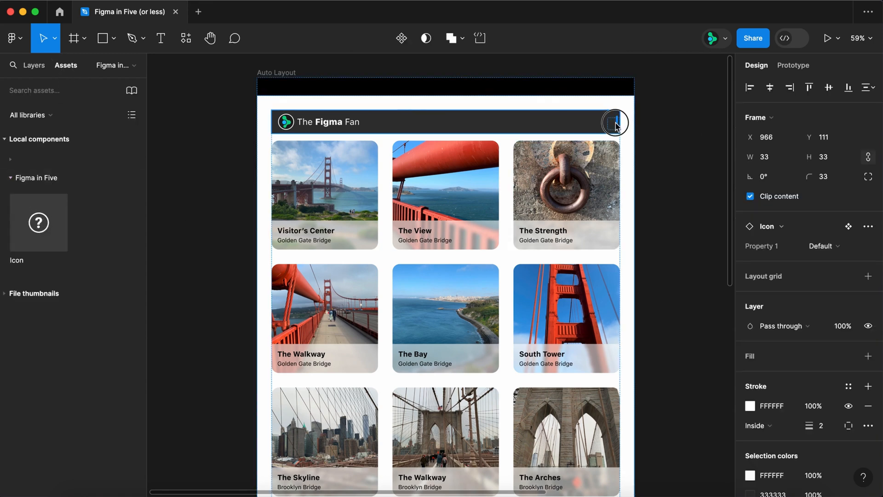
pyautogui.click(792, 65)
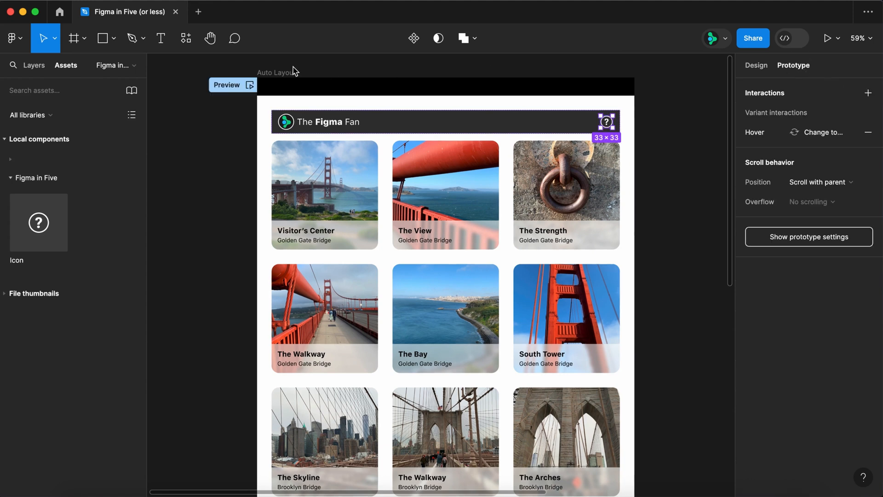
pyautogui.click(247, 85)
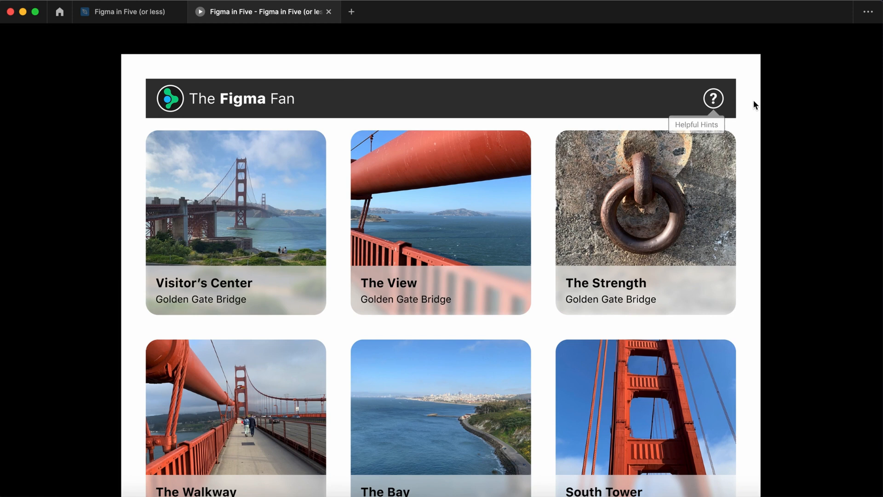
pyautogui.moveTo(765, 107)
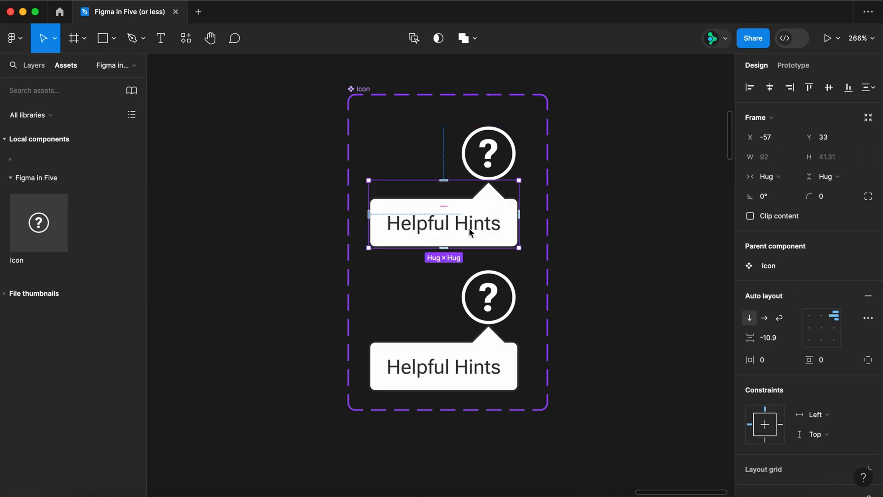
# Step: Scale the Default variant's tooltip down to 0.25
pyautogui.press('k')
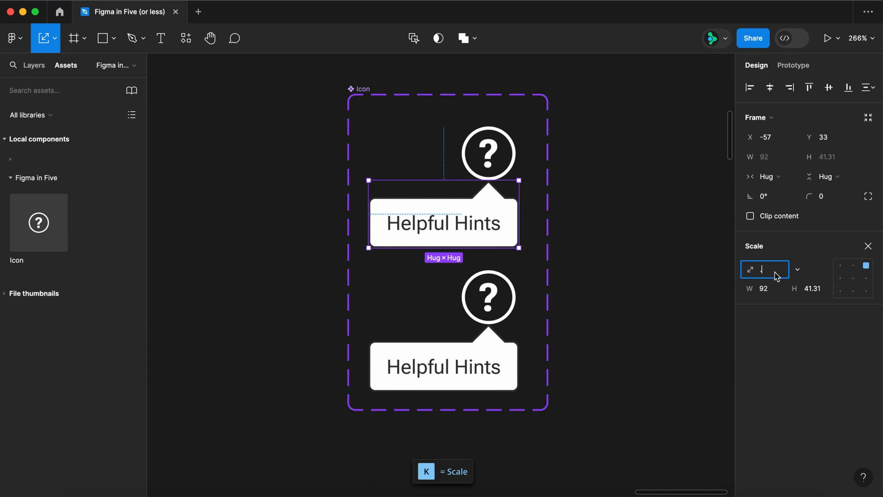
pyautogui.write('0.25')
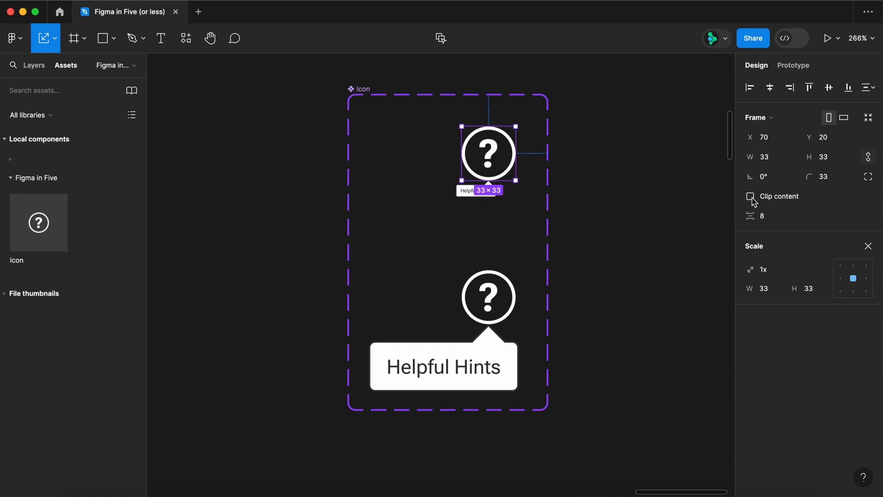
# Step: Shorten the hover interaction's smart animation from 300ms to 200ms
pyautogui.click(793, 66)
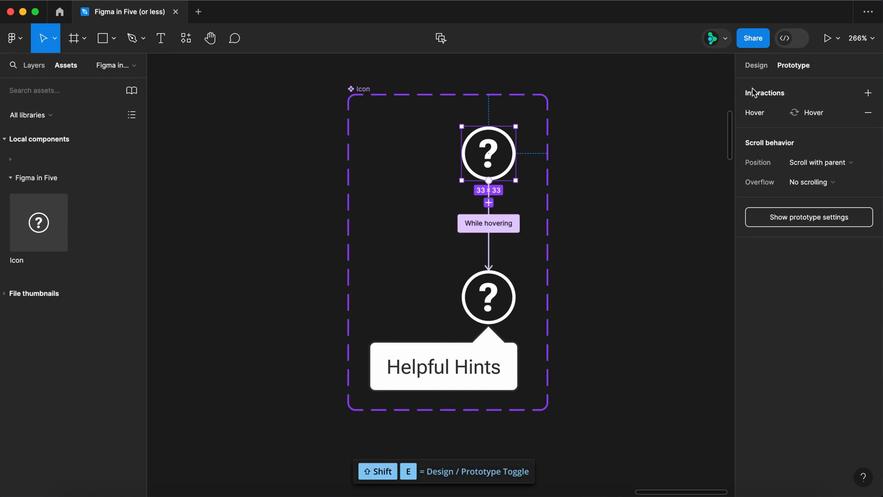
pyautogui.click(488, 223)
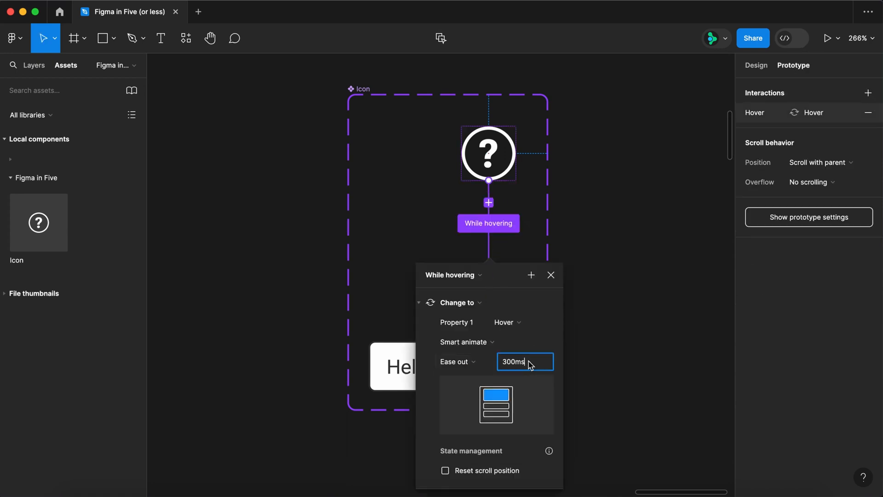
pyautogui.write('200ms')
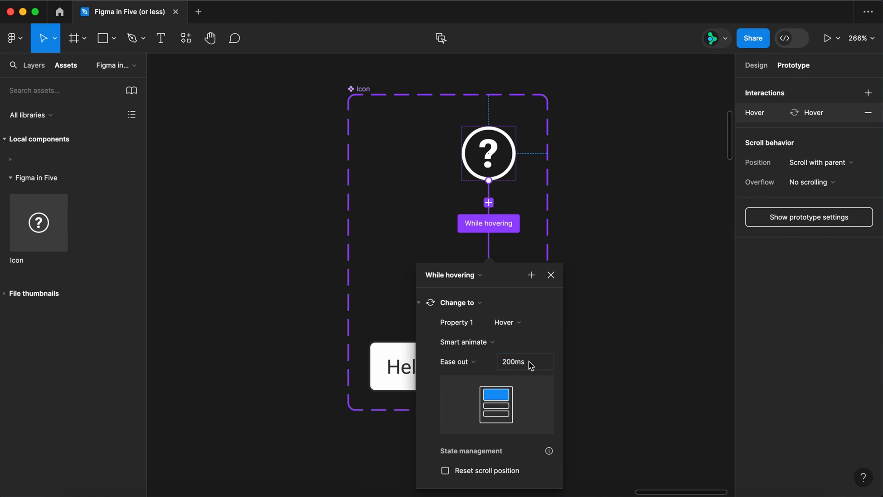